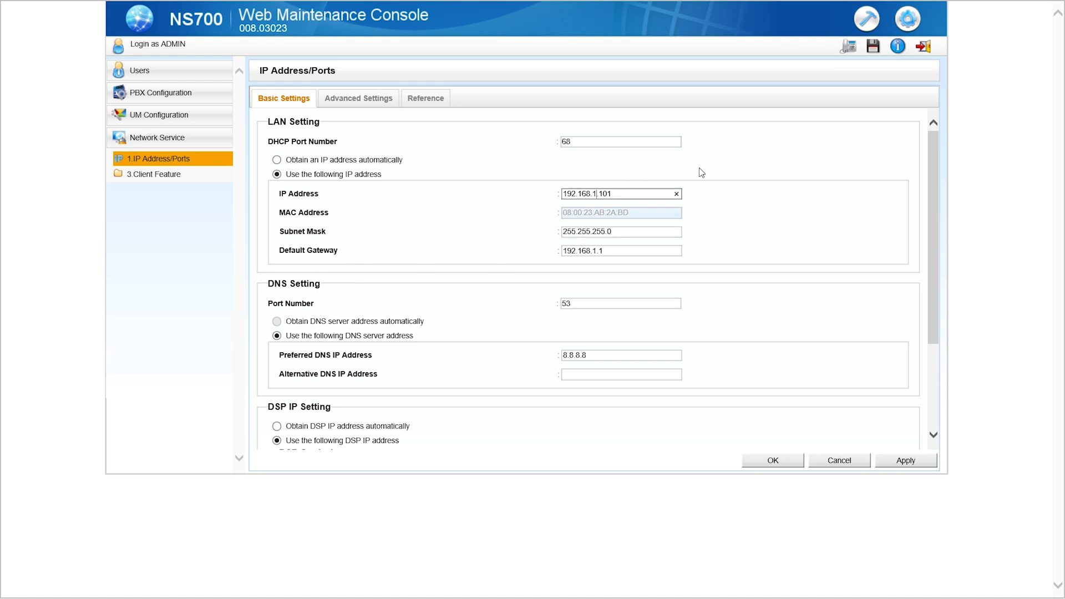
Edit the default gateway and alternative DNS fields on the IP Address/Ports page.
{"action": "left_click", "coordinate": [590, 251]}
{"action": "type", "text": "5"}
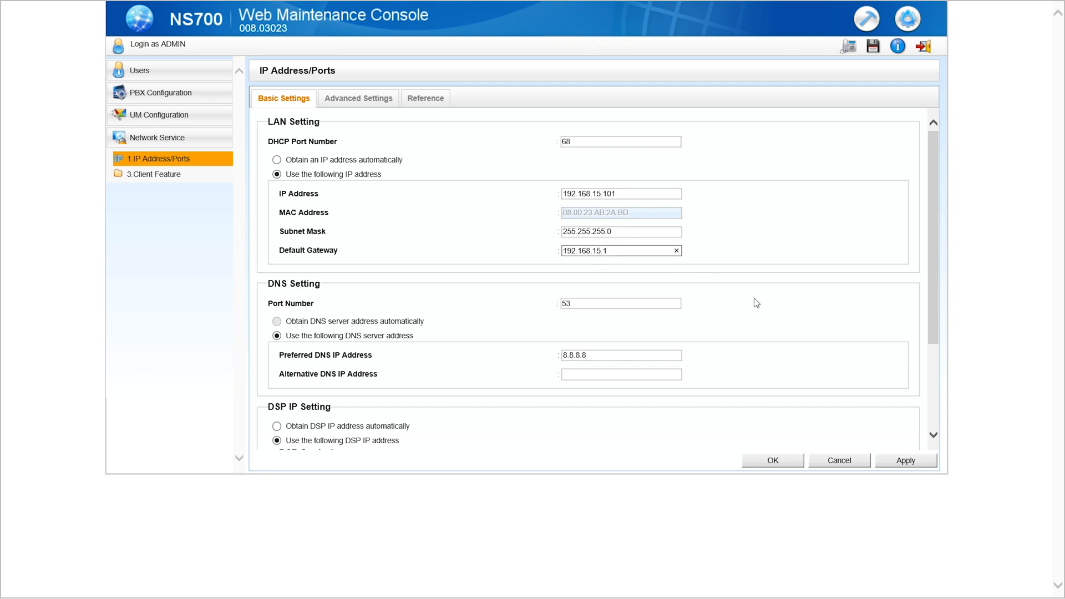
{"action": "left_click", "coordinate": [621, 375]}
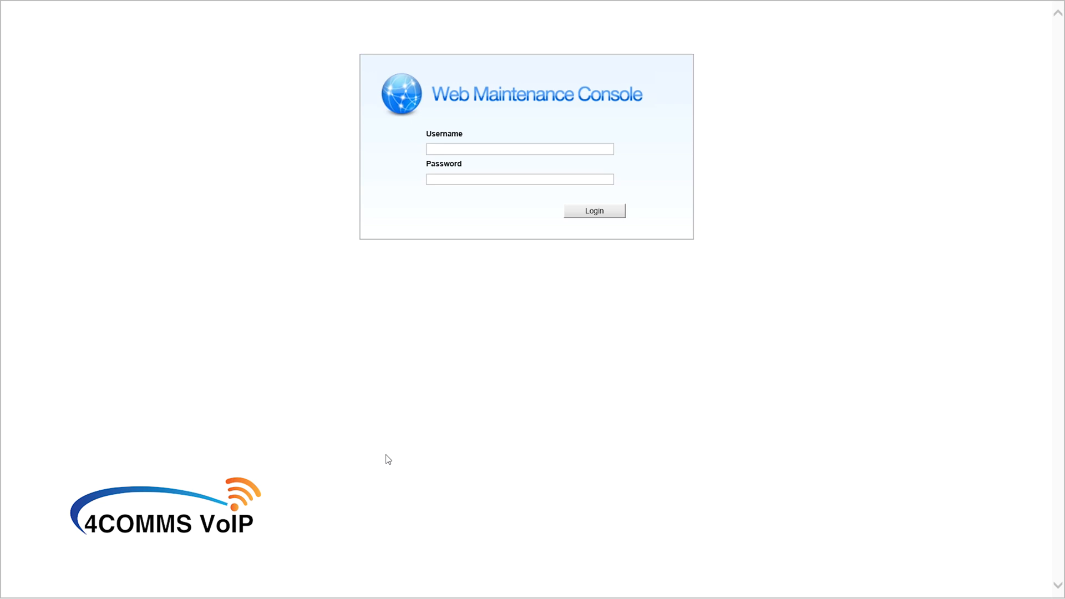
{"action": "mouse_move", "coordinate": [439, 171]}
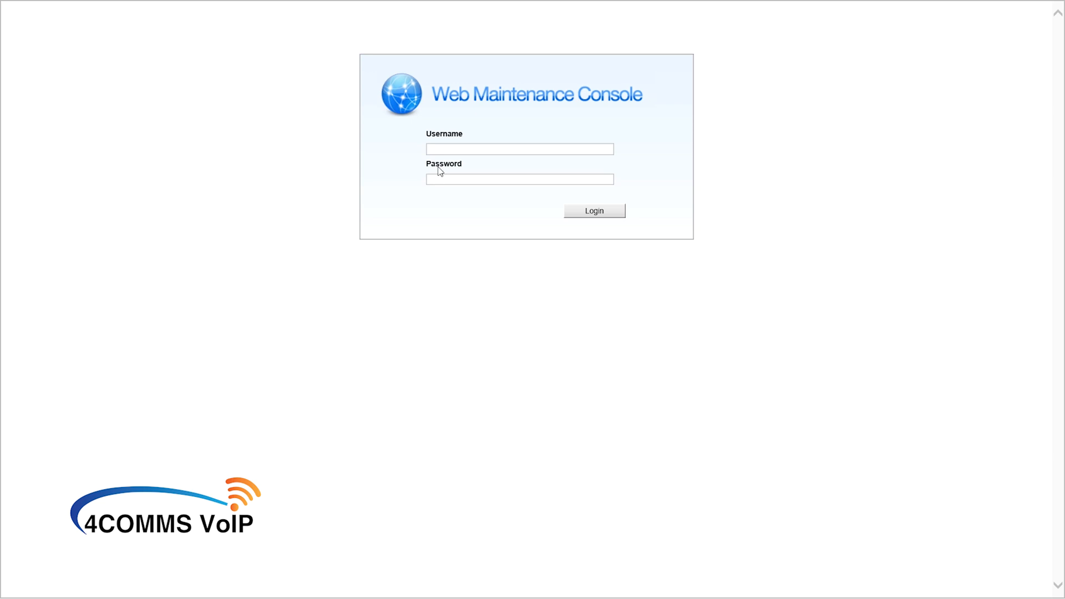
Log in to the console as ADMIN with the password.
{"action": "left_click", "coordinate": [519, 149]}
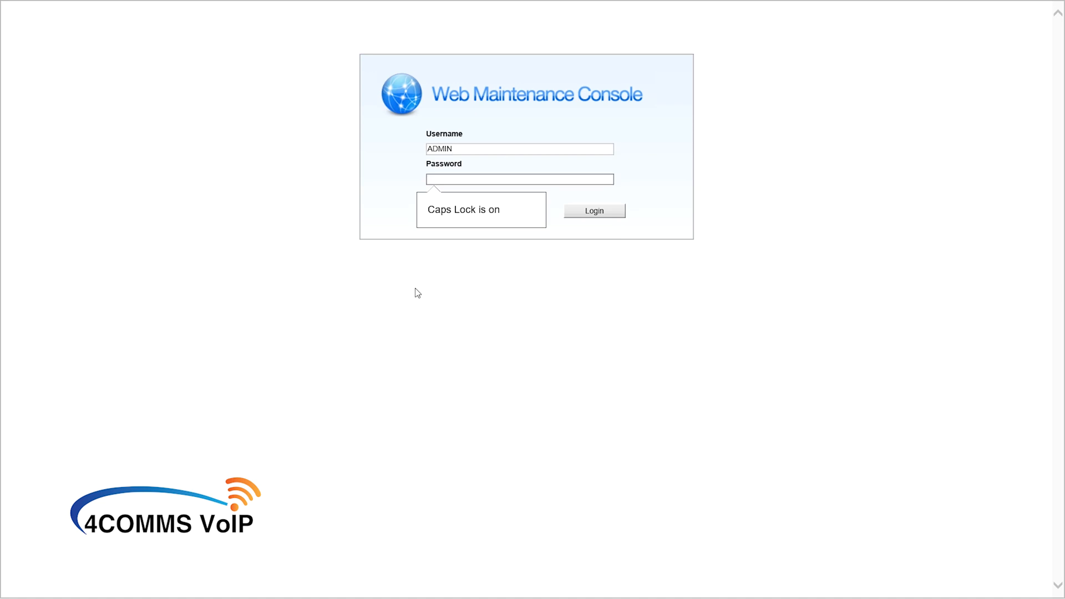
{"action": "type", "text": "•••"}
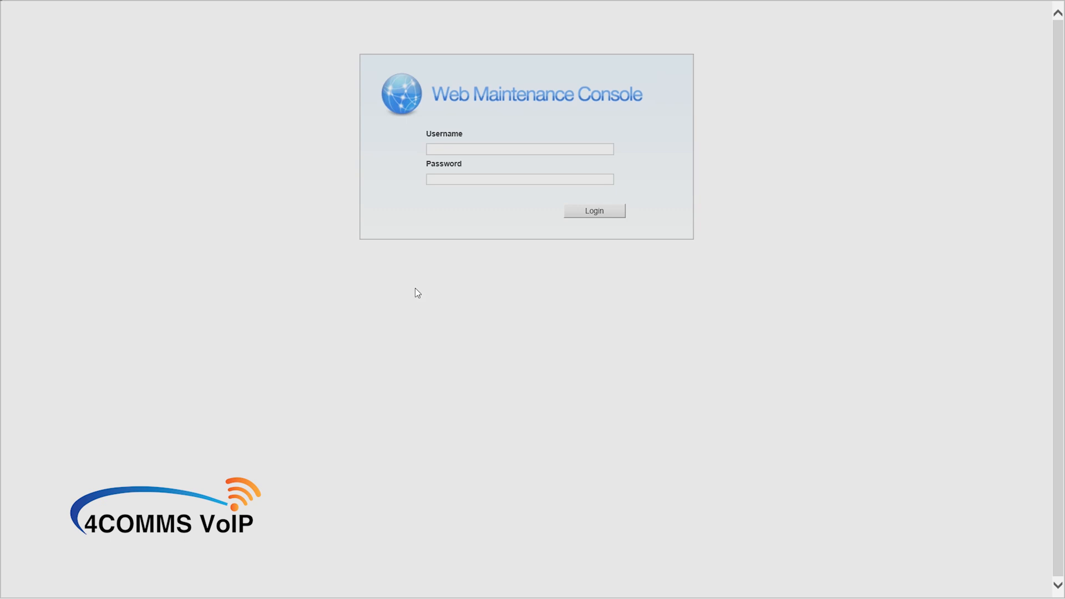
{"action": "left_click", "coordinate": [594, 211]}
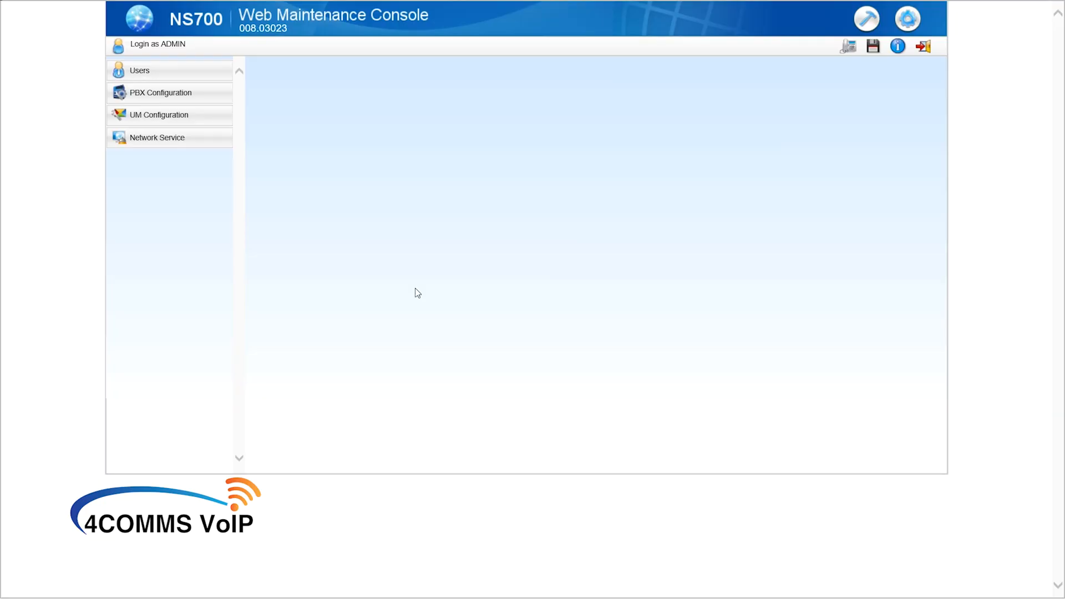
{"action": "mouse_move", "coordinate": [333, 253]}
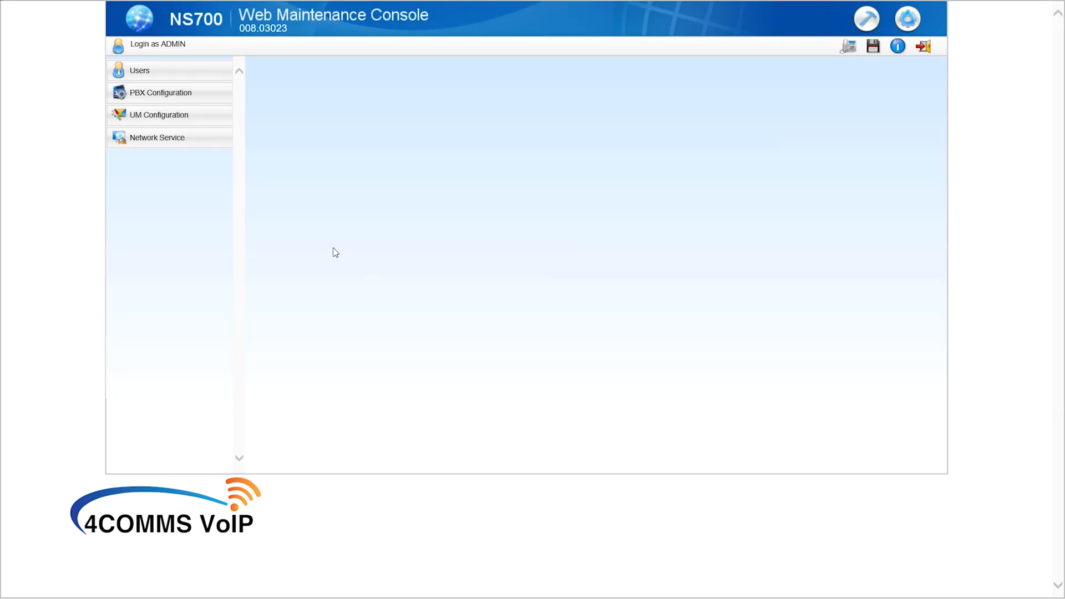
Show the Network Service 1.IP Address/Ports settings page.
{"action": "left_click", "coordinate": [157, 138]}
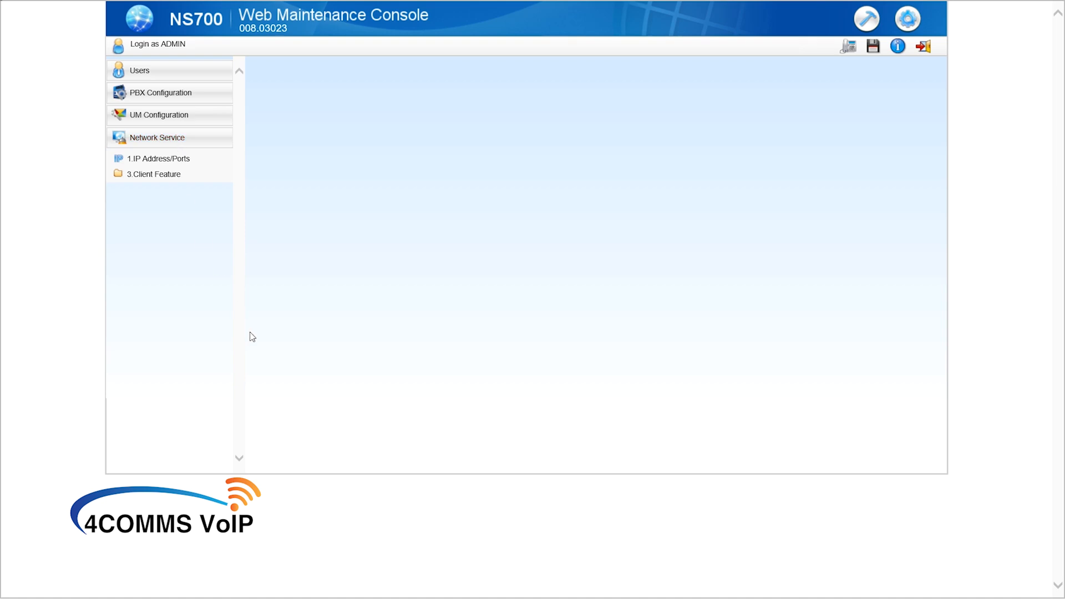
{"action": "left_click", "coordinate": [159, 158]}
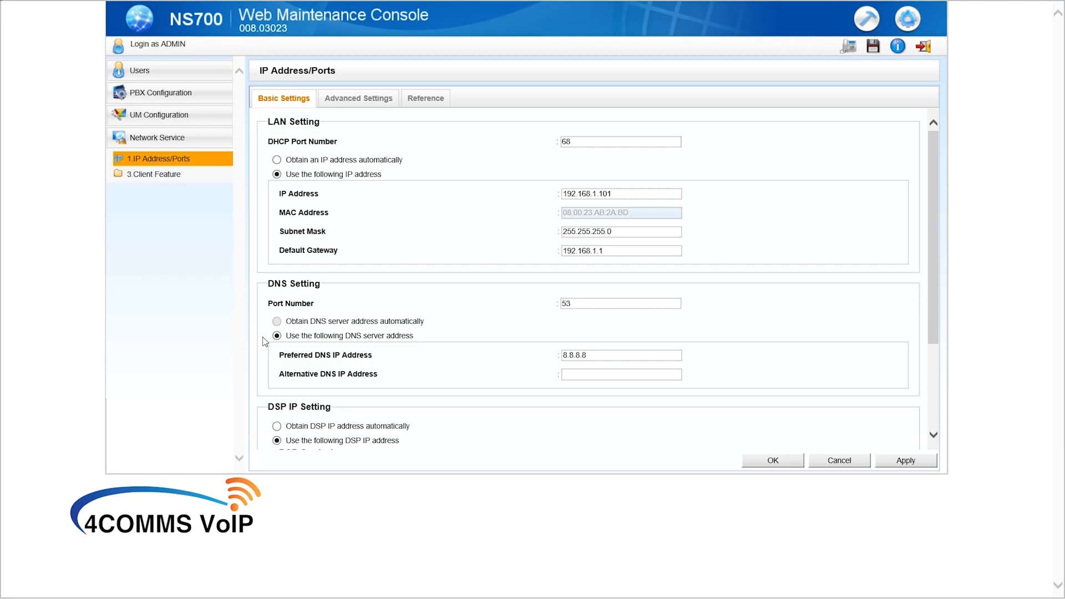
{"action": "mouse_move", "coordinate": [270, 331]}
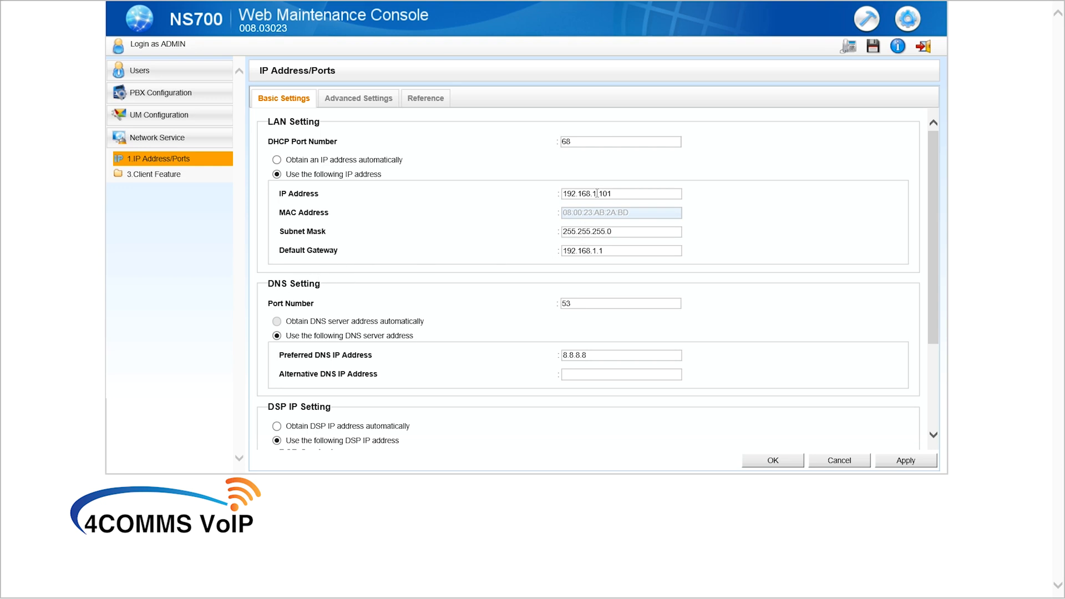
Enter default gateway 192.168.15.1 and alternative DNS address 1.1.1.1.
{"action": "left_click", "coordinate": [619, 193]}
{"action": "type", "text": "5"}
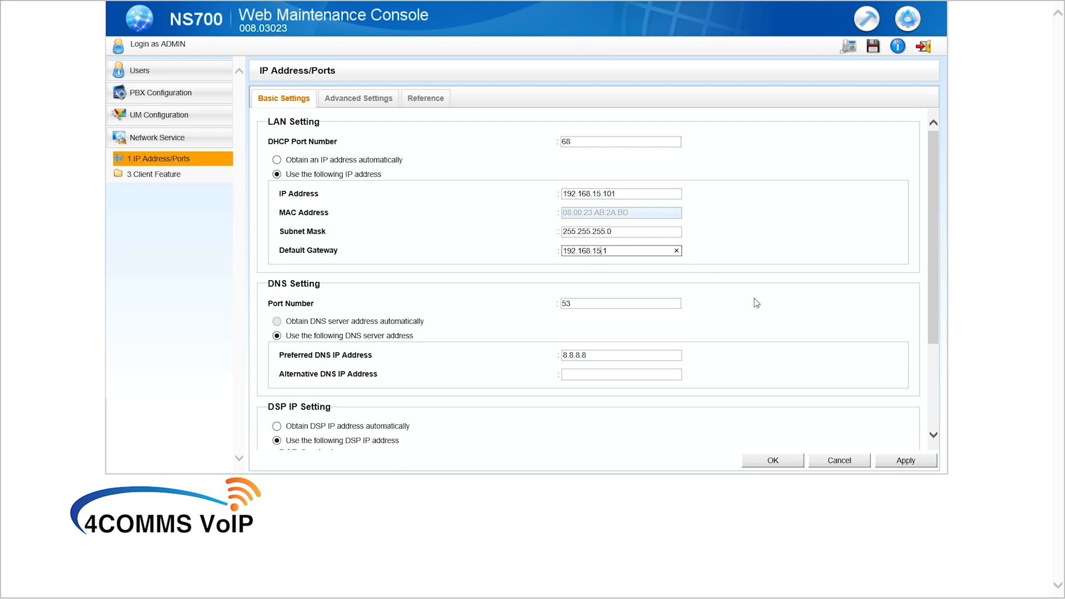
{"action": "mouse_move", "coordinate": [639, 393]}
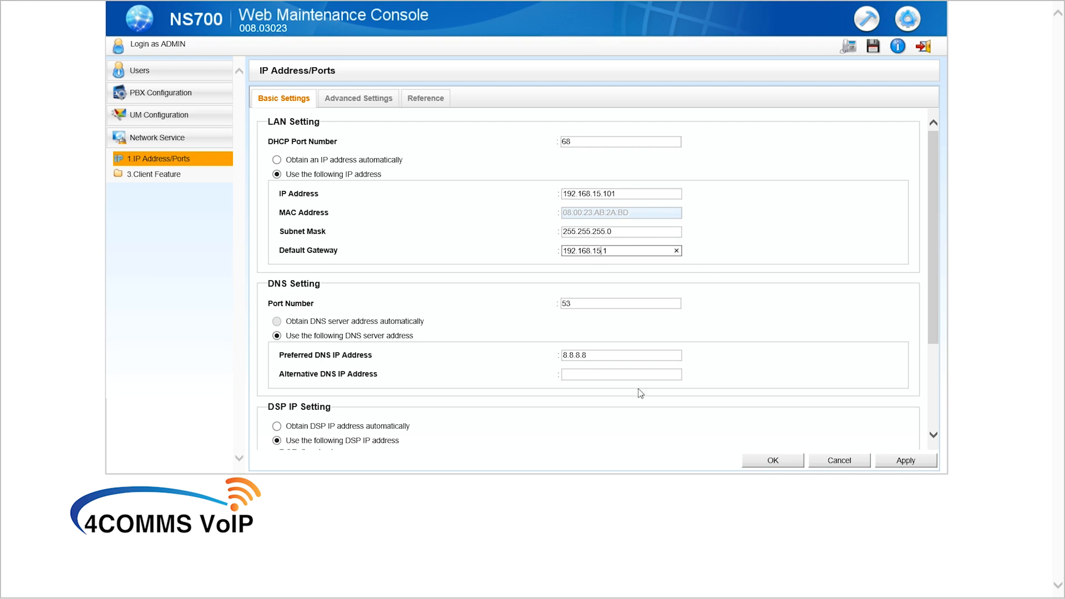
{"action": "left_click", "coordinate": [622, 375]}
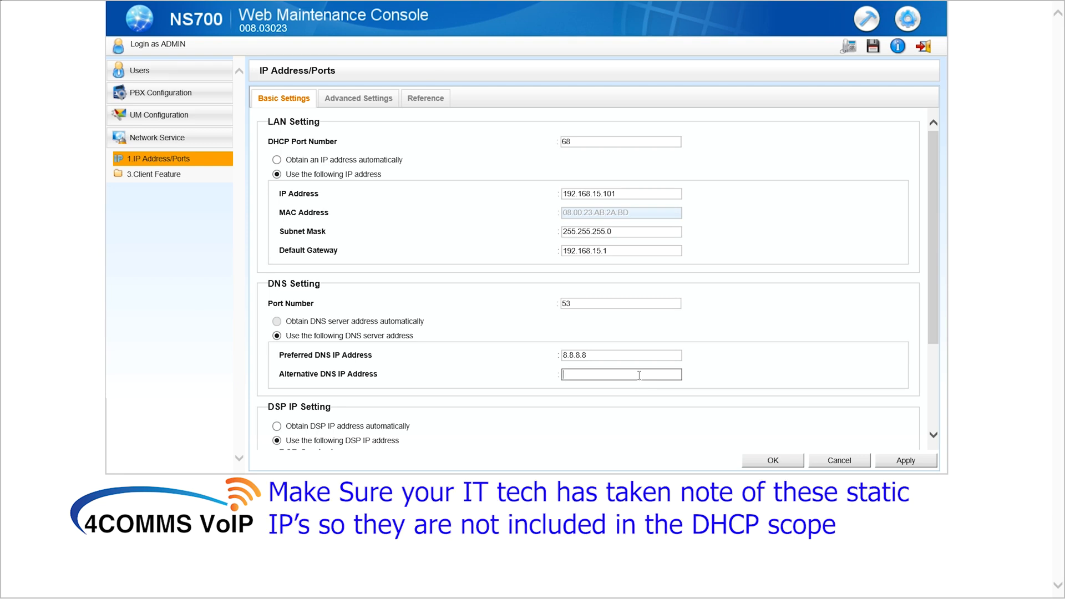
{"action": "type", "text": "1.1.1.1"}
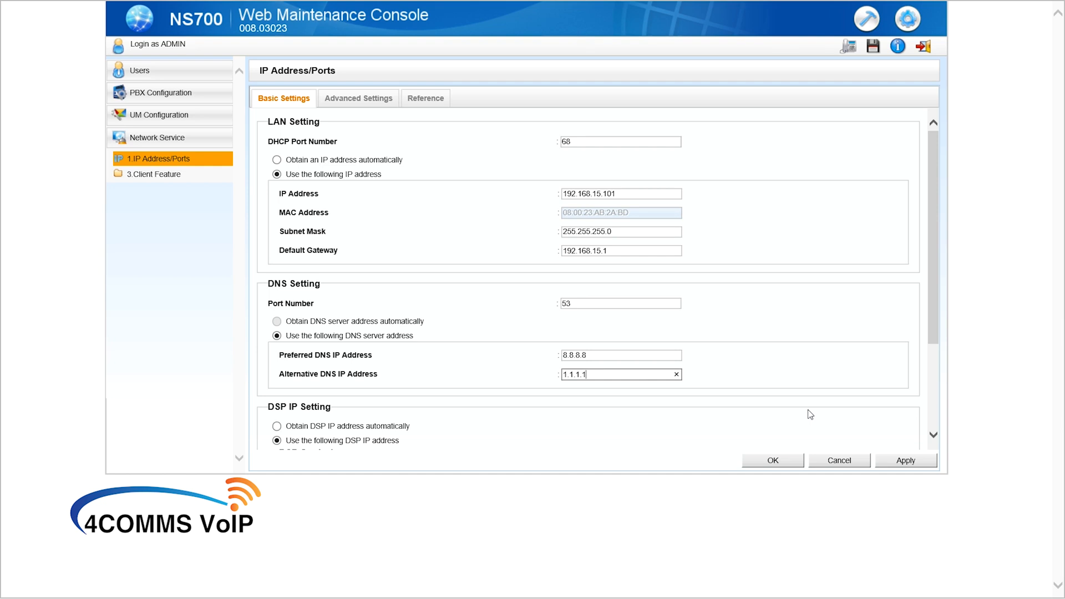
{"action": "mouse_move", "coordinate": [937, 228]}
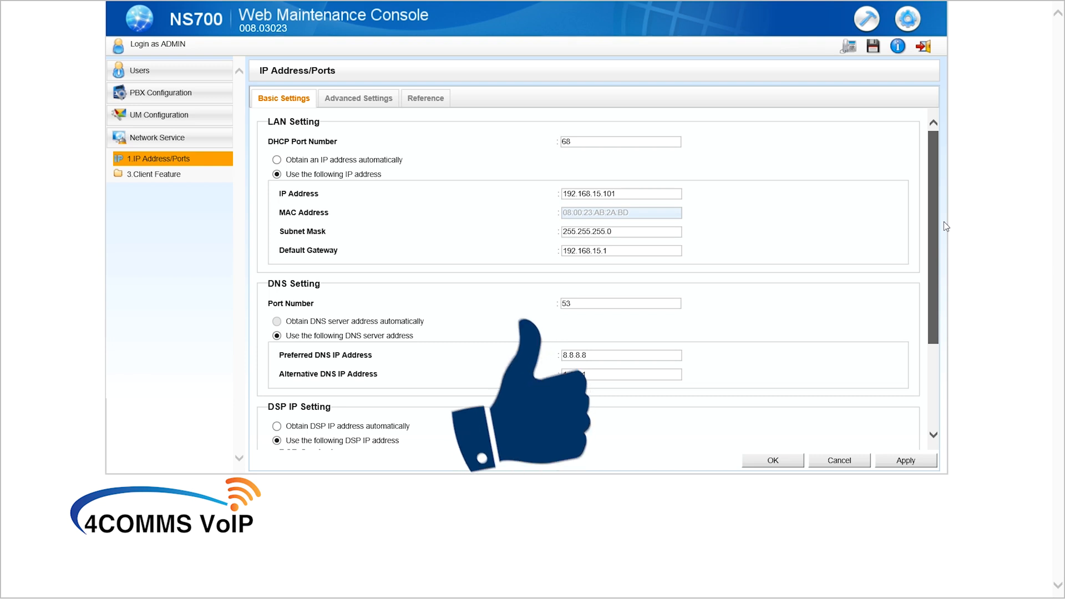
Enter DSP Card 1 IP 192.168.15.102 and DSP Card 2 IP 192.168.15.103, then confirm with OK.
{"action": "scroll", "scroll_direction": "down", "scroll_amount": 3}
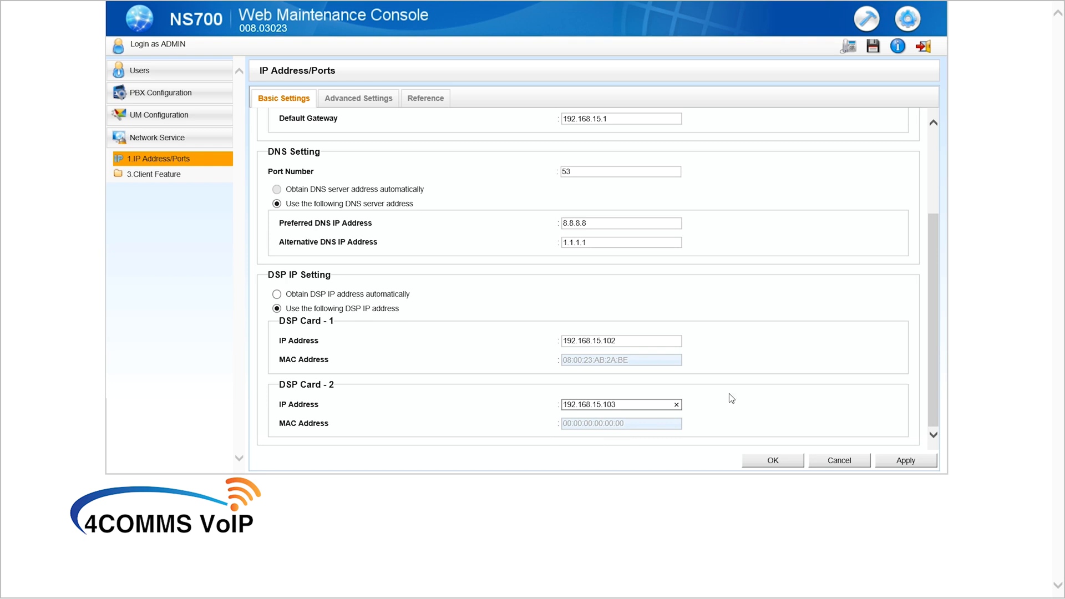
{"action": "mouse_move", "coordinate": [934, 373]}
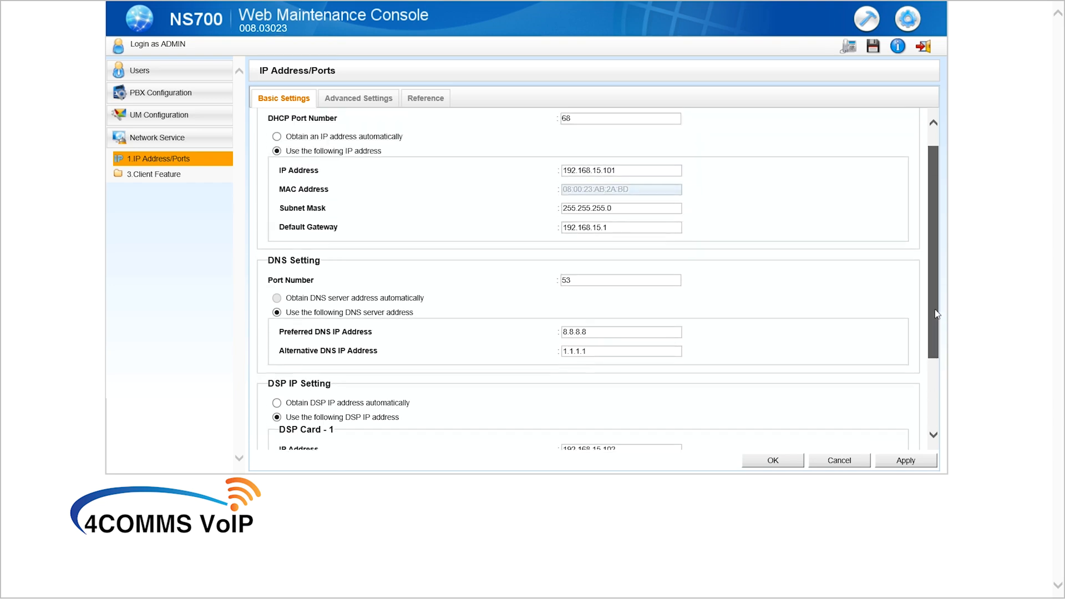
{"action": "scroll", "scroll_direction": "up", "scroll_amount": 3}
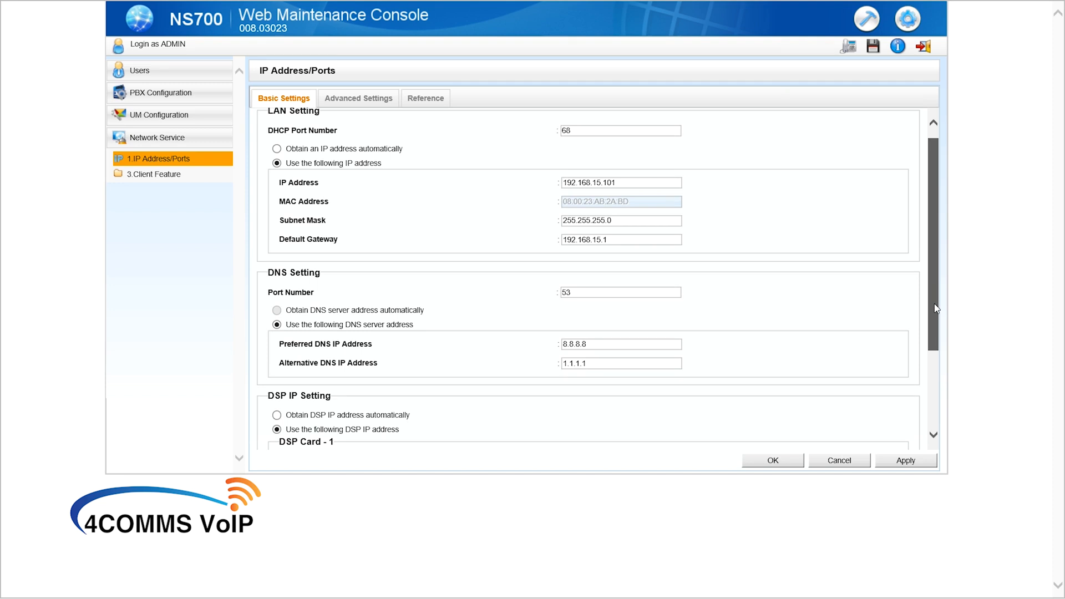
{"action": "scroll", "scroll_direction": "down", "scroll_amount": 3}
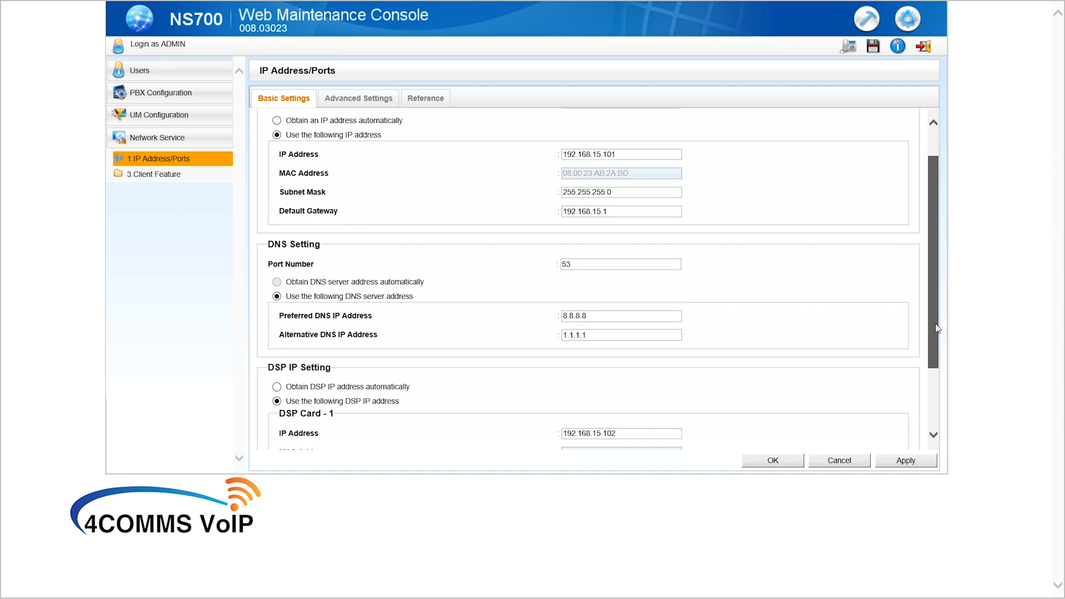
{"action": "scroll", "scroll_direction": "down", "scroll_amount": 3}
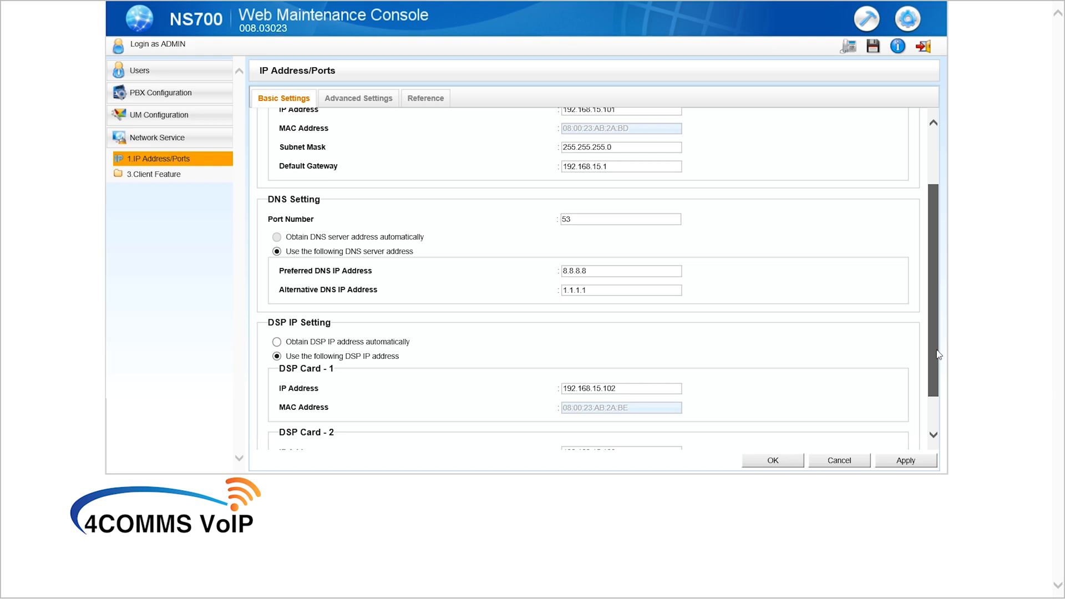
{"action": "scroll", "scroll_direction": "down", "scroll_amount": 3}
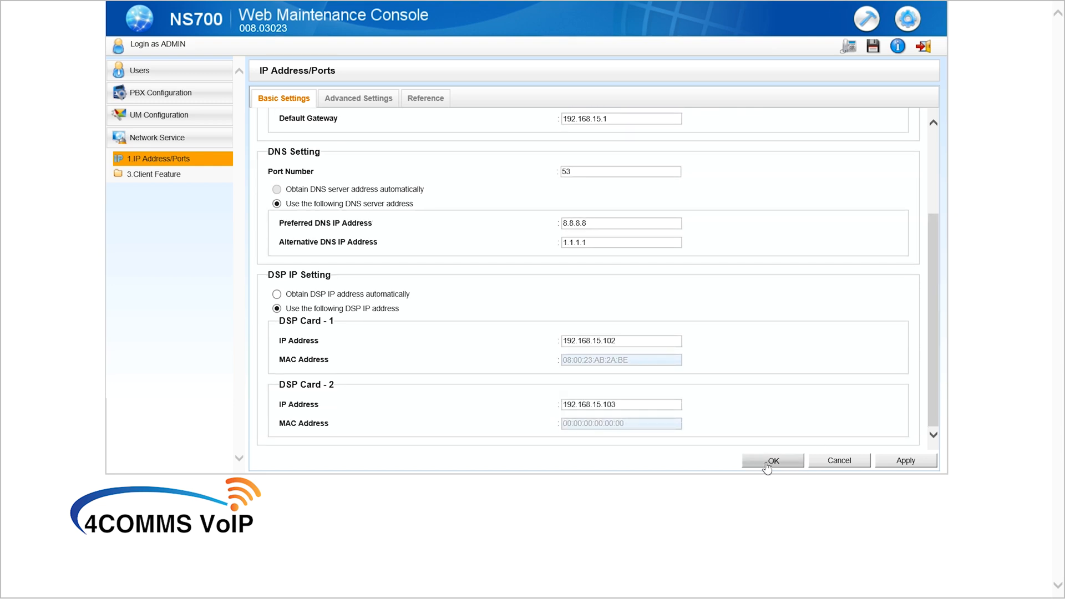
{"action": "left_click", "coordinate": [772, 461]}
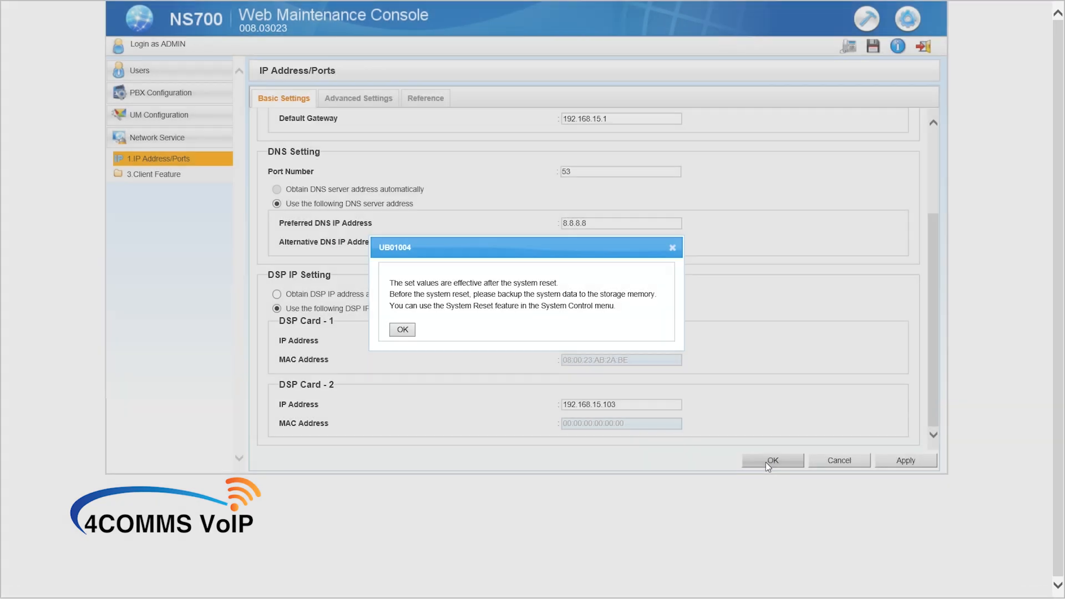
{"action": "mouse_move", "coordinate": [531, 406]}
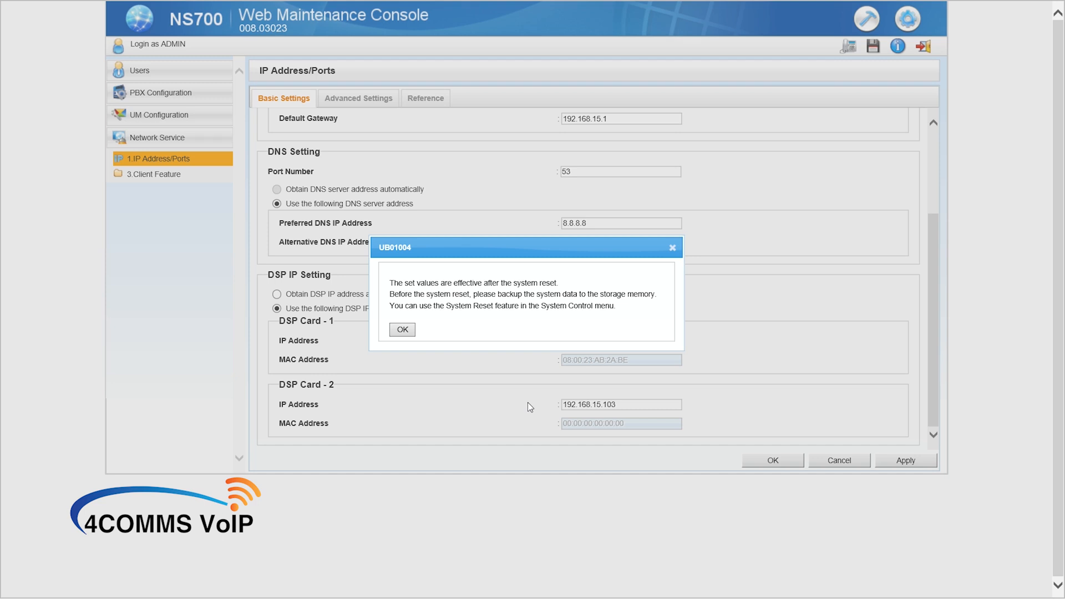
Acknowledge the UB01004 notice that settings apply after a system reset.
{"action": "left_click", "coordinate": [402, 329]}
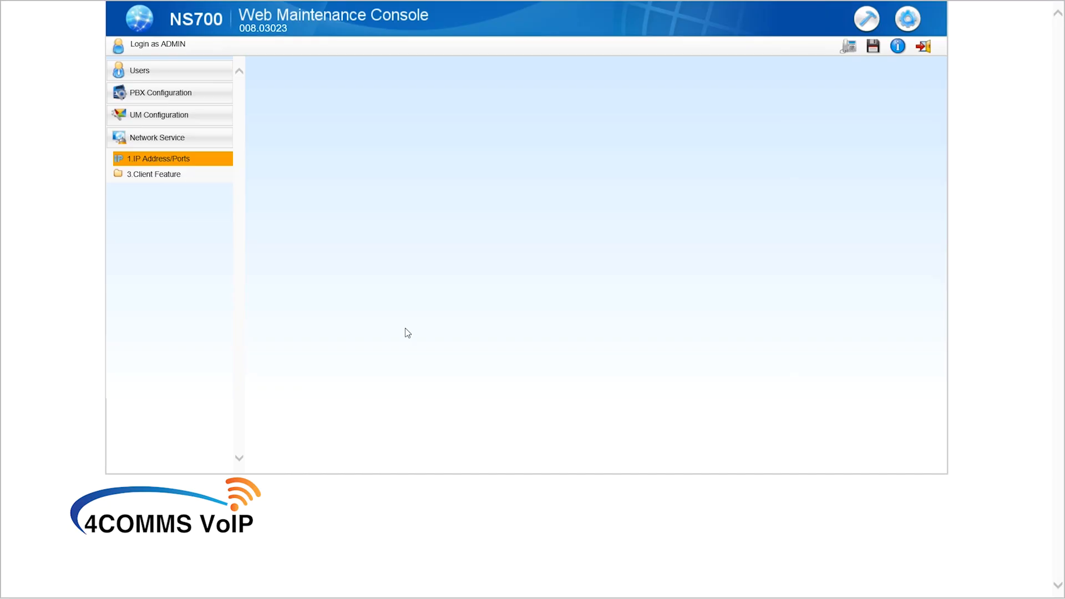
{"action": "mouse_move", "coordinate": [573, 352]}
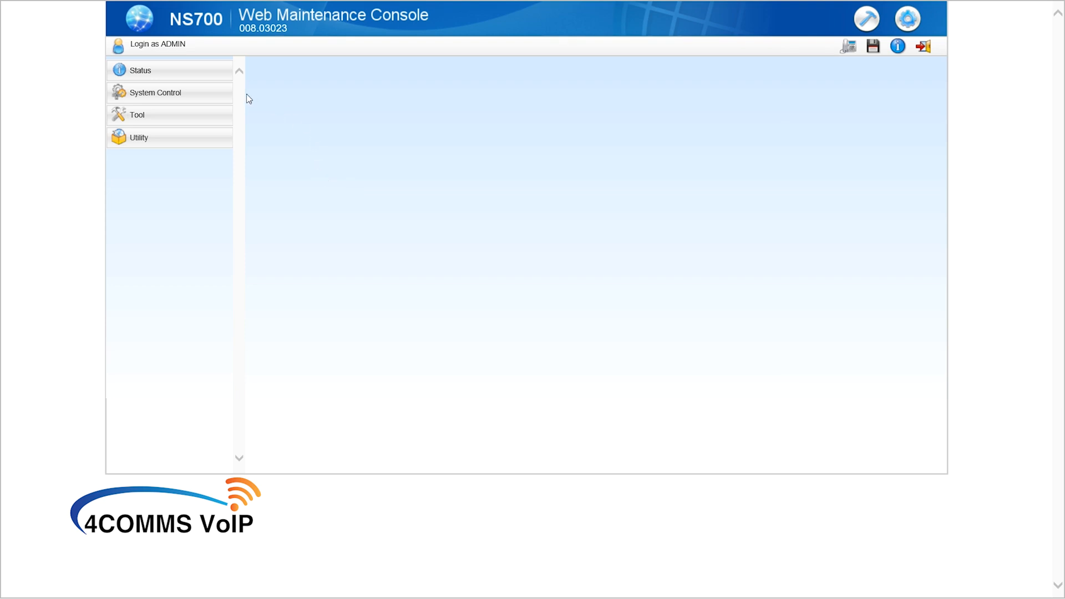
Go to System Control > 3.System Reset.
{"action": "left_click", "coordinate": [161, 94]}
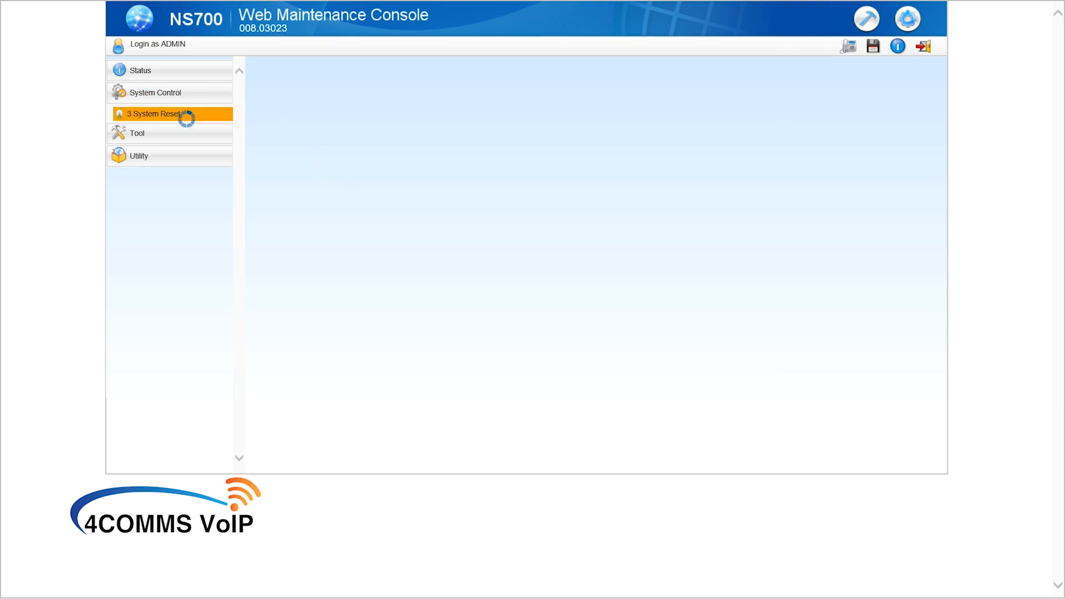
{"action": "left_click", "coordinate": [153, 113]}
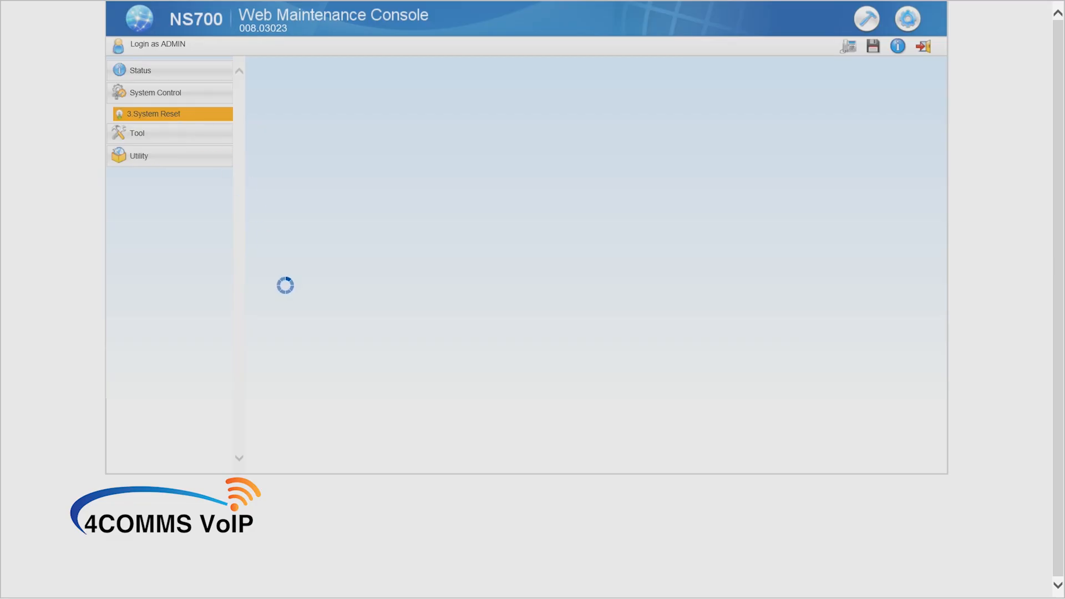
{"action": "left_click", "coordinate": [152, 113]}
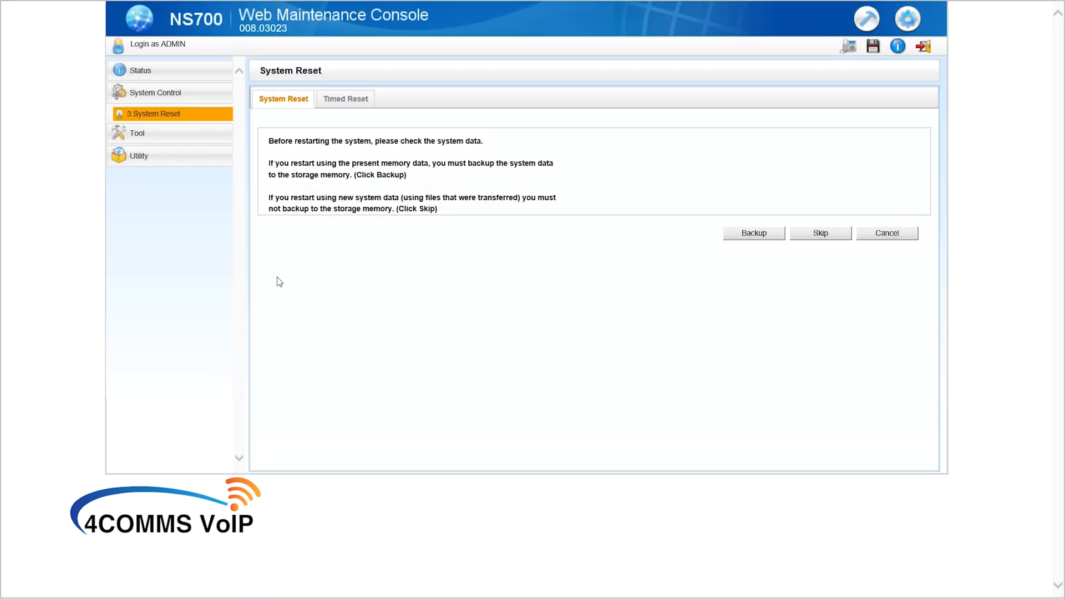
{"action": "mouse_move", "coordinate": [706, 299]}
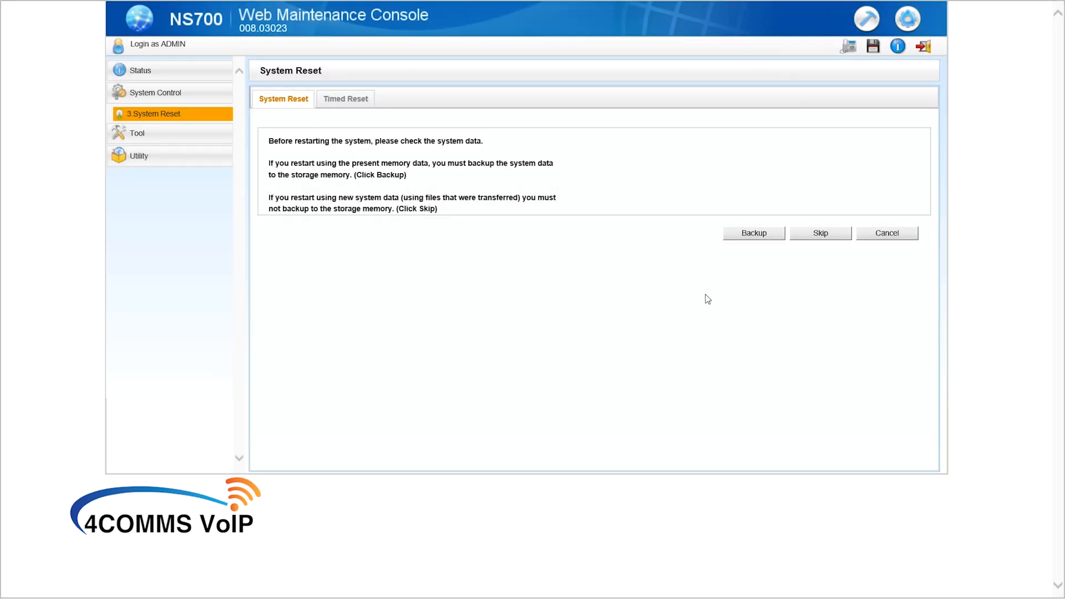
Back up the system data and confirm both restart messages to reset the PBX.
{"action": "left_click", "coordinate": [754, 233]}
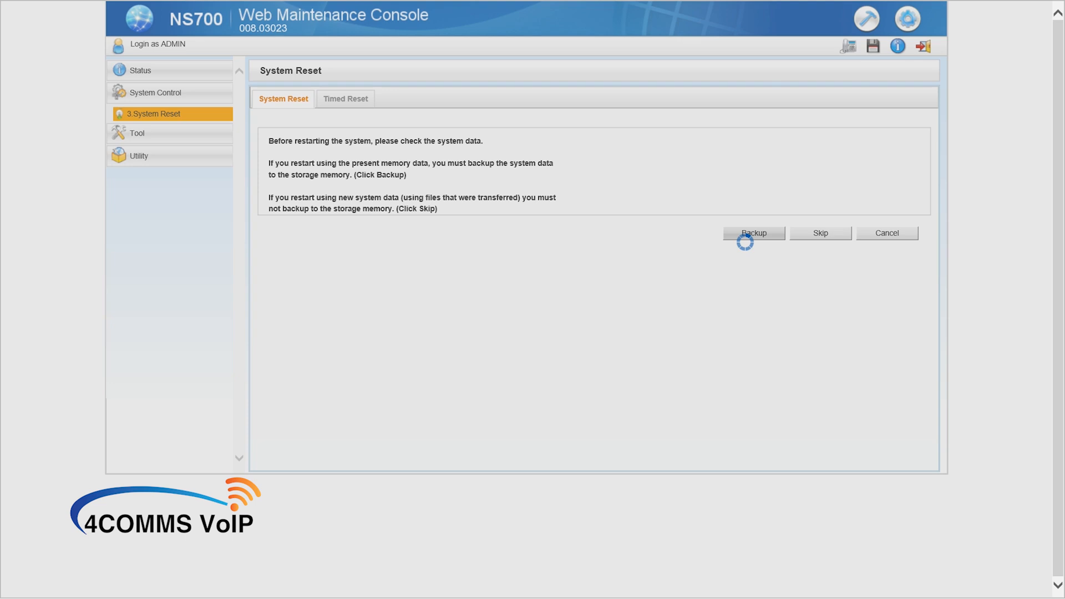
{"action": "left_click", "coordinate": [754, 233]}
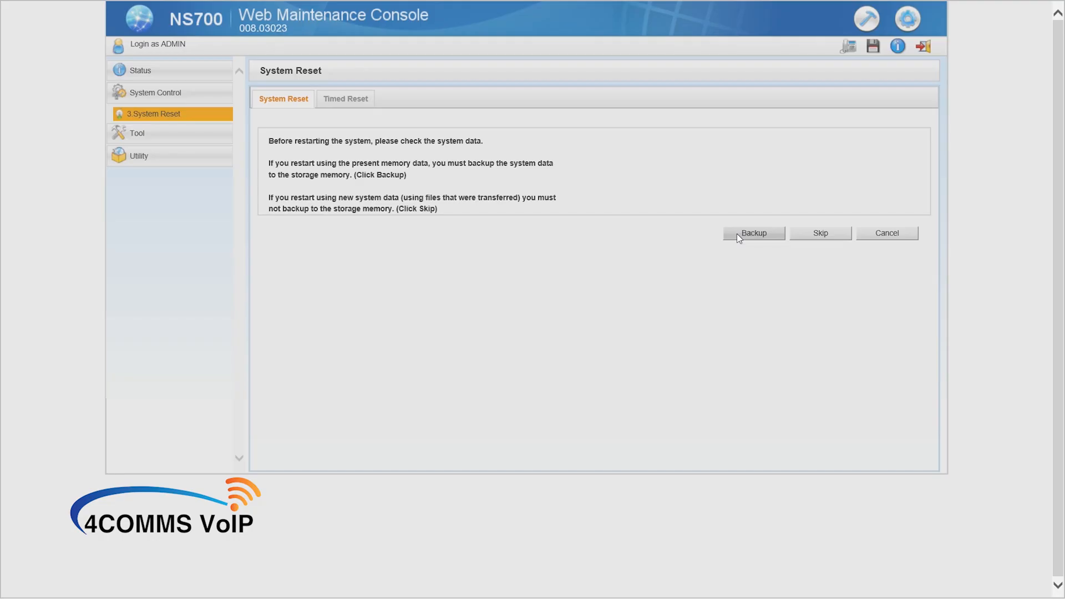
{"action": "left_click", "coordinate": [753, 233]}
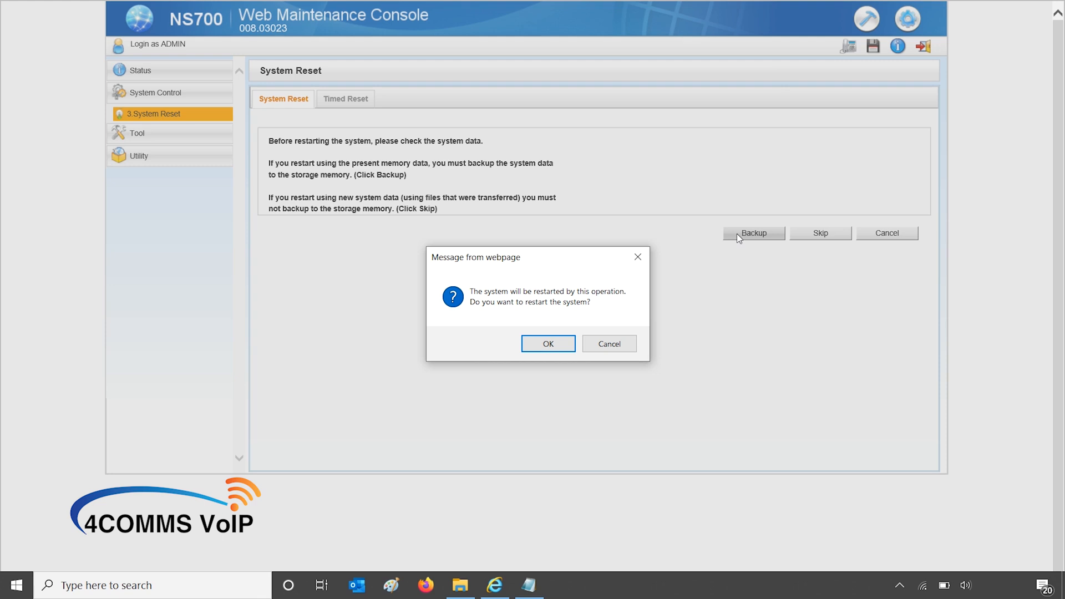
{"action": "mouse_move", "coordinate": [512, 309]}
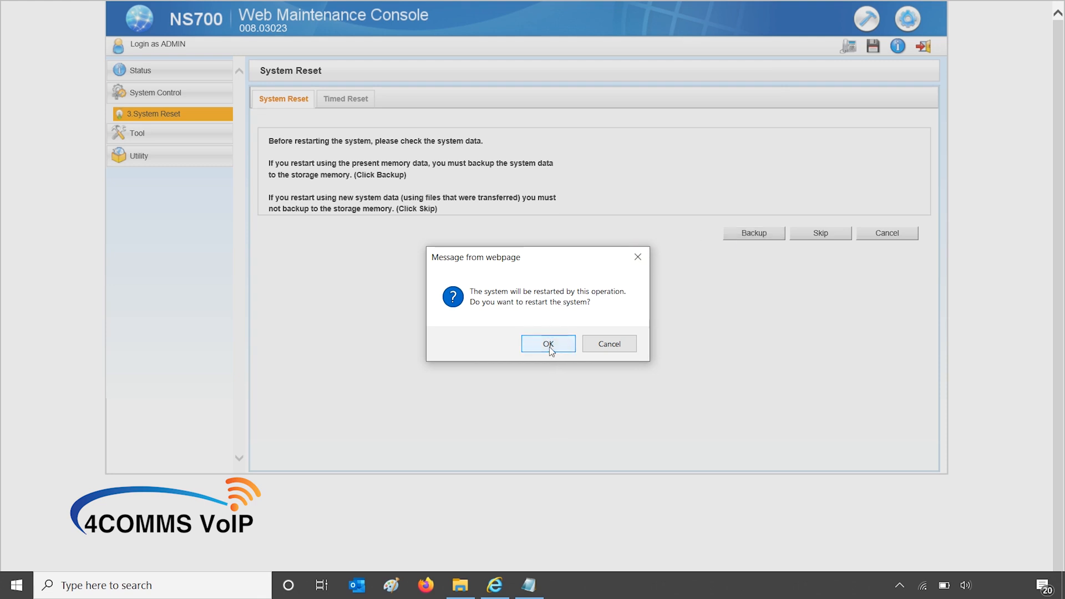
{"action": "left_click", "coordinate": [549, 344]}
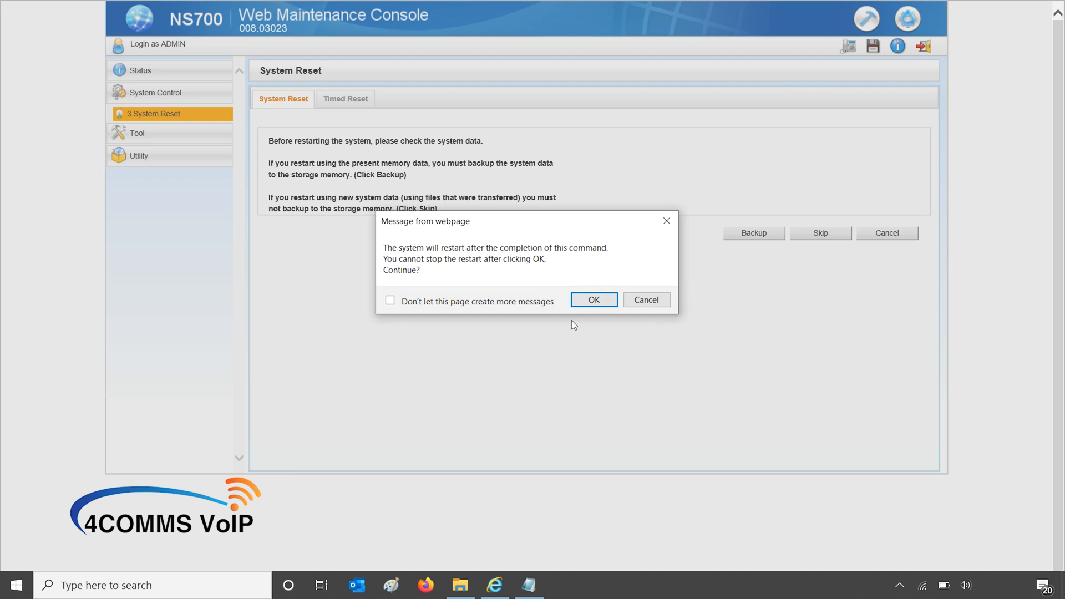
{"action": "left_click", "coordinate": [594, 300]}
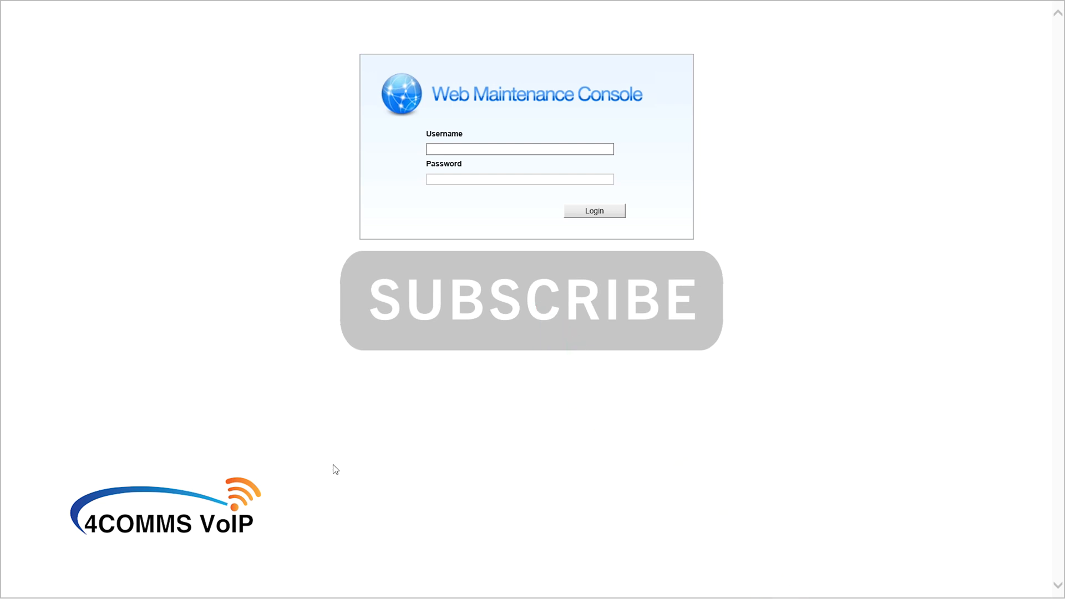
Launch Command Prompt from the Start menu via CMD.
{"action": "left_click", "coordinate": [17, 568]}
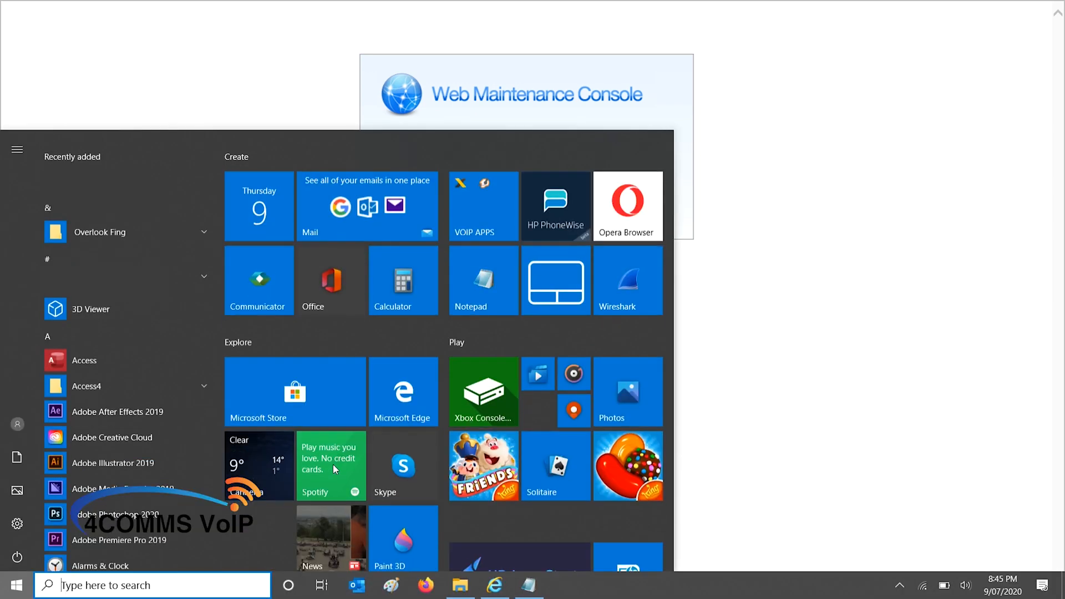
{"action": "type", "text": "CMD"}
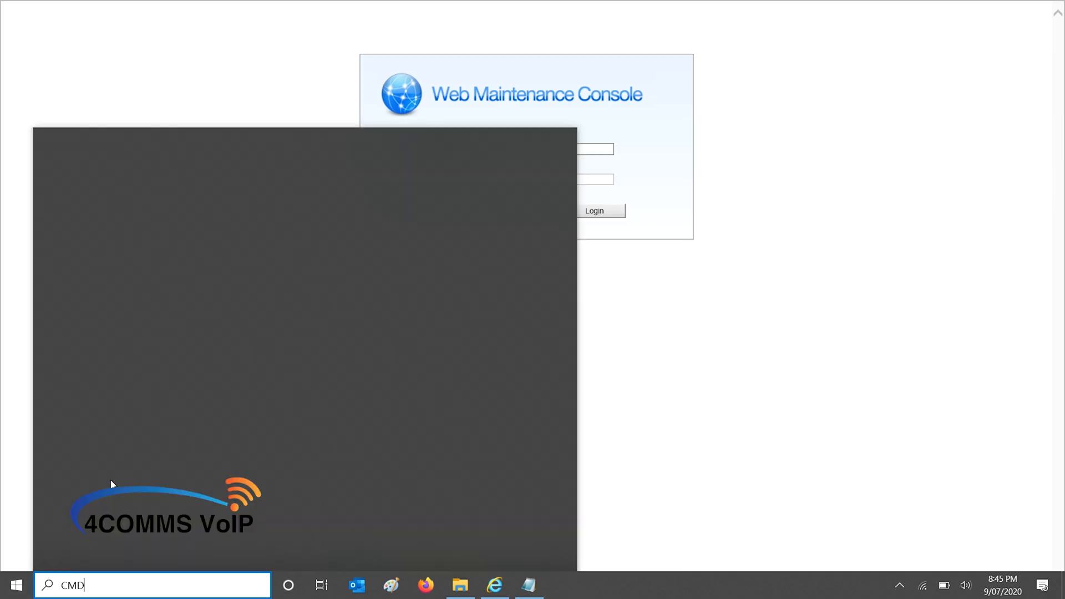
{"action": "key", "text": "Enter"}
{"action": "type", "text": "PING"}
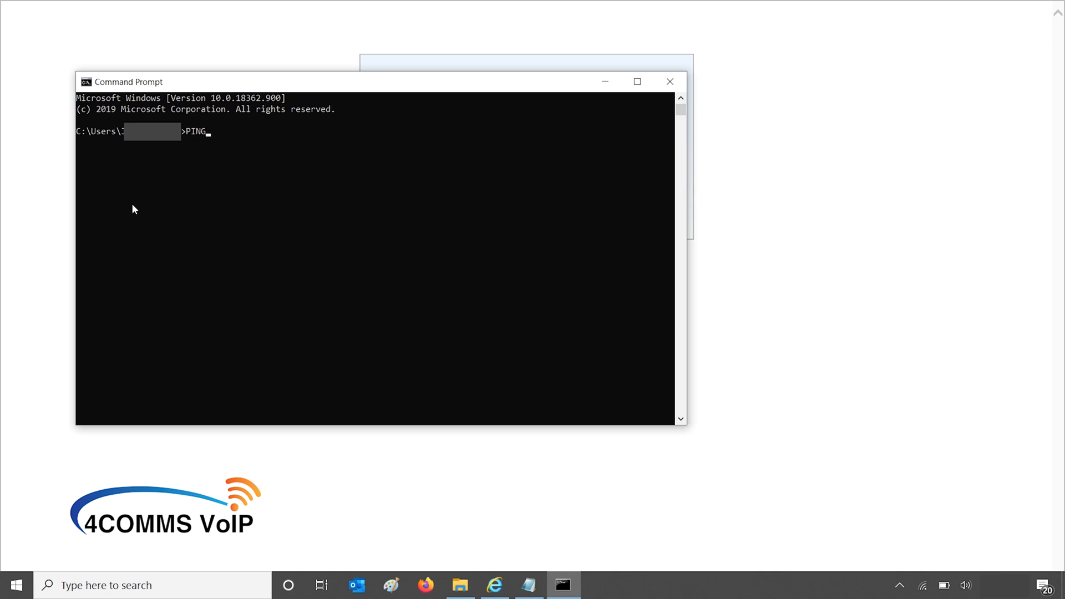
Run 'ping 192.168.15.101 -t' for a continuous ping of the PBX's new address.
{"action": "key", "text": "CapsLock"}
{"action": "type", "text": "ping"}
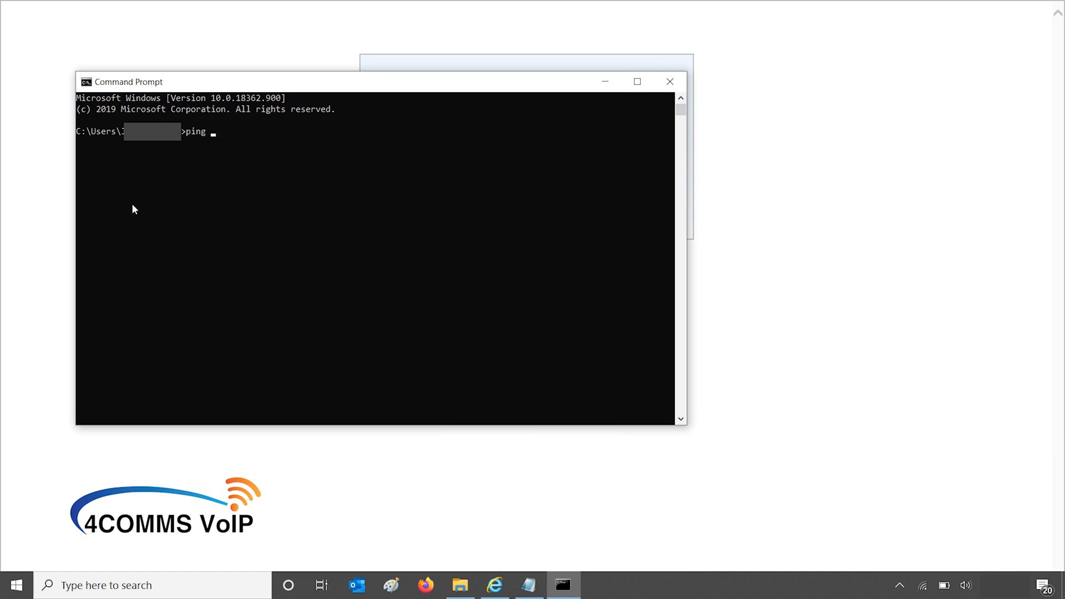
{"action": "type", "text": "192.168."}
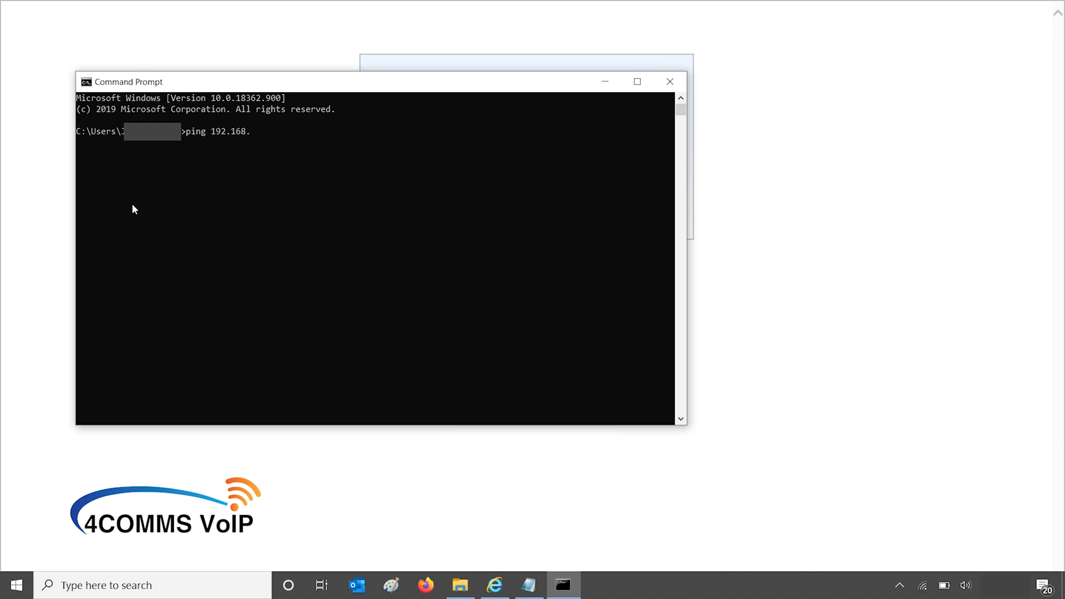
{"action": "type", "text": "15."}
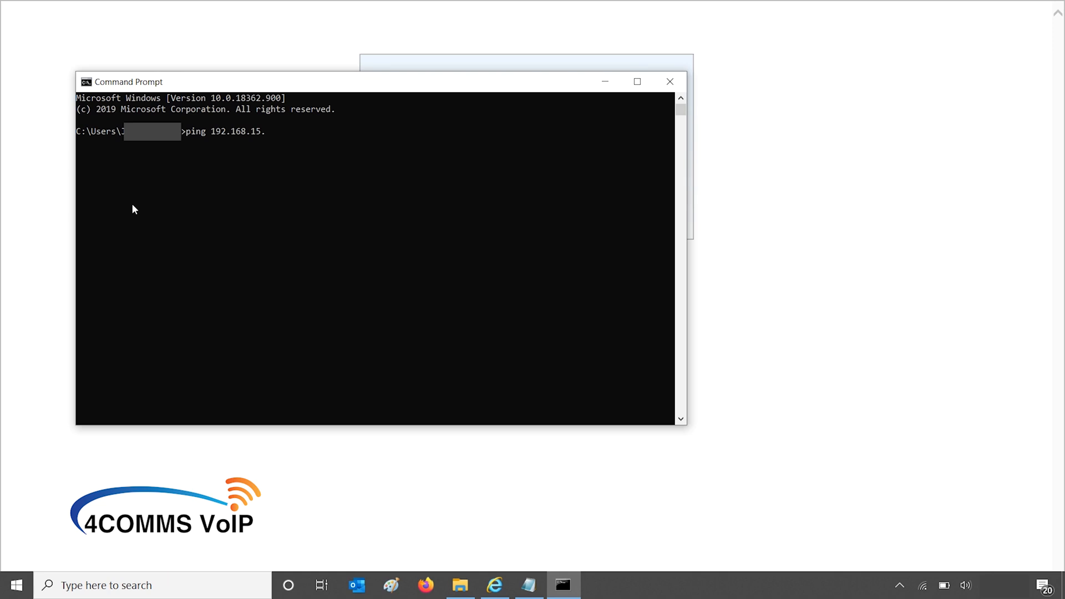
{"action": "type", "text": "101 -t"}
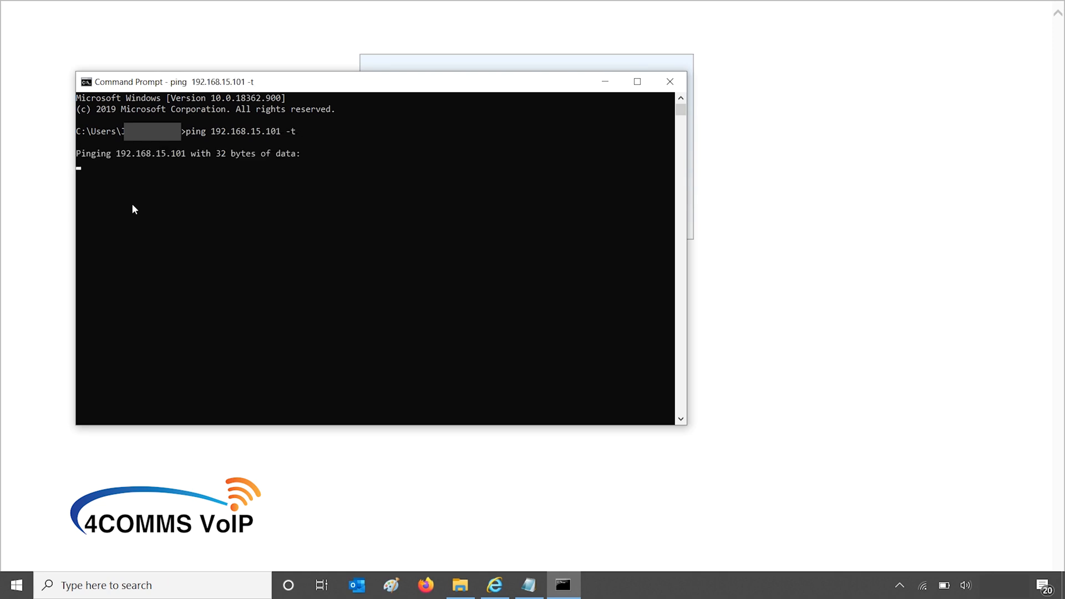